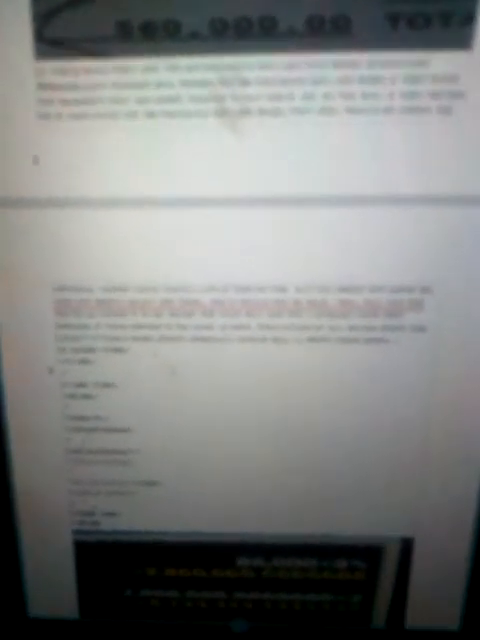
scroll("up", 3)
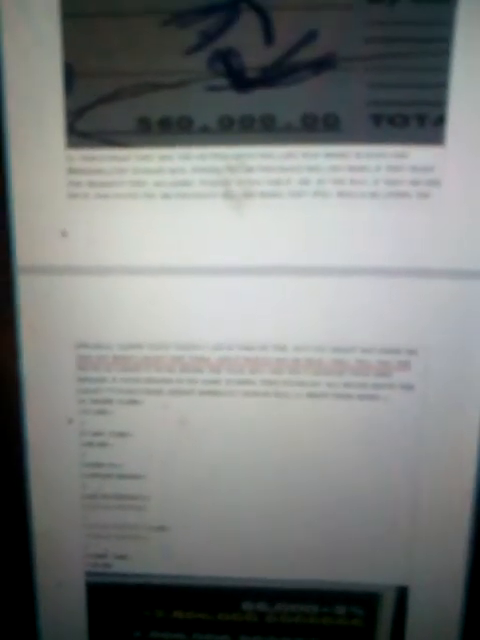